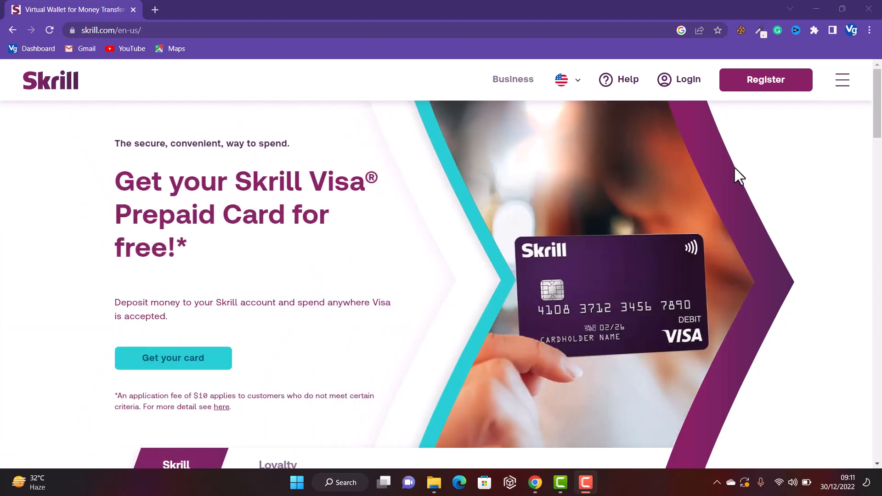
mouse_move(838, 218)
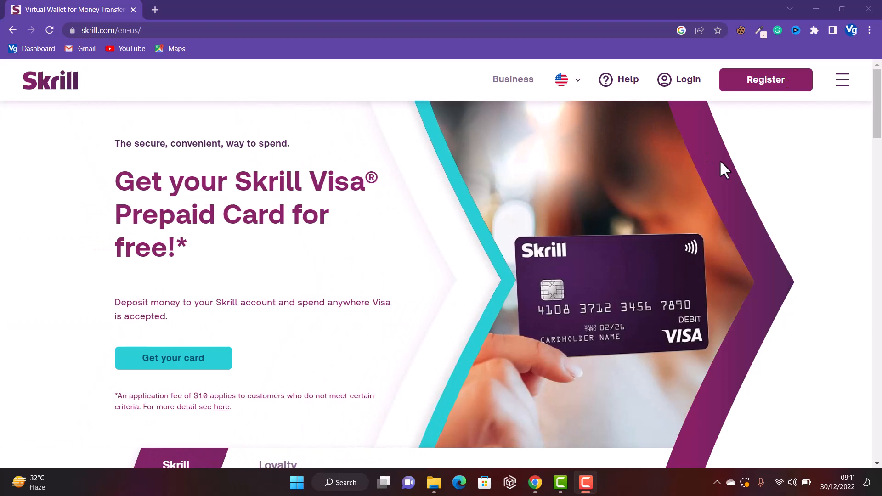
mouse_move(838, 219)
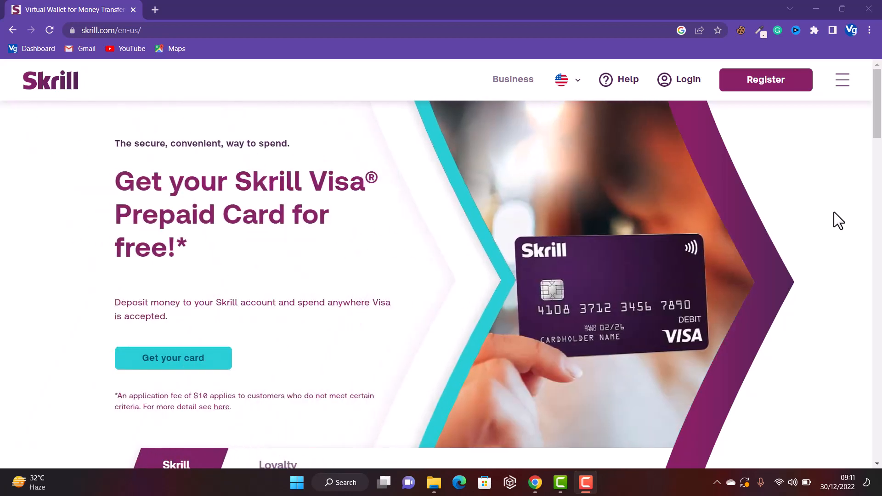
mouse_move(784, 86)
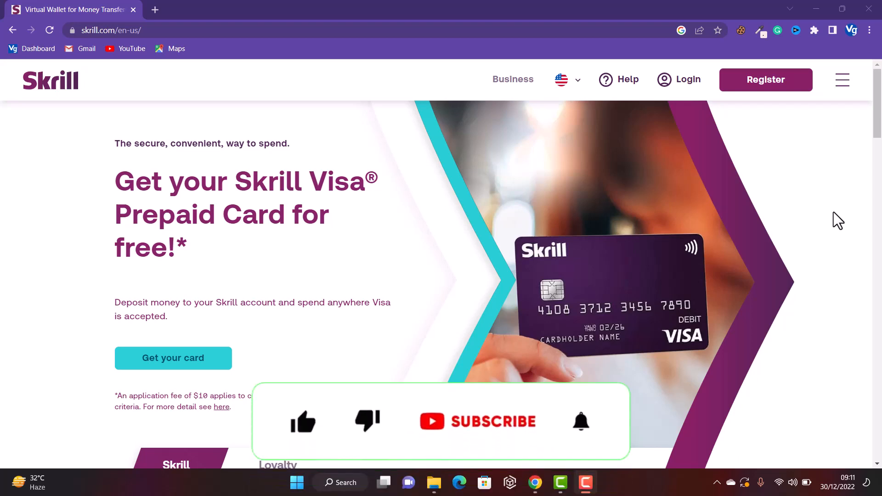
Open Skrill's Register form and enter the new account's name, country, currency, email and password.
left_click(303, 421)
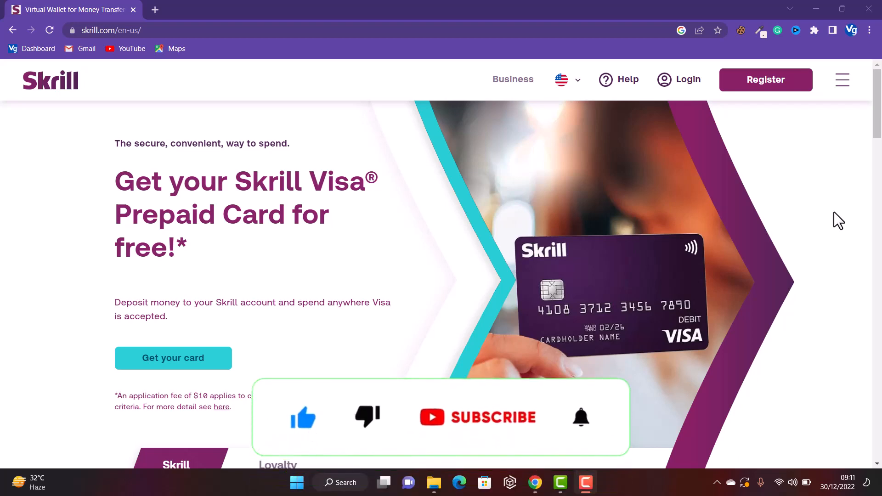
left_click(477, 417)
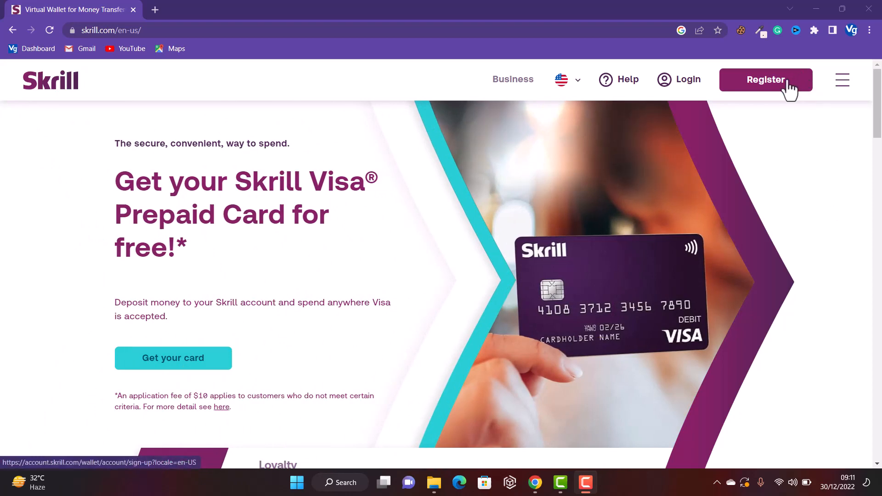
left_click(766, 79)
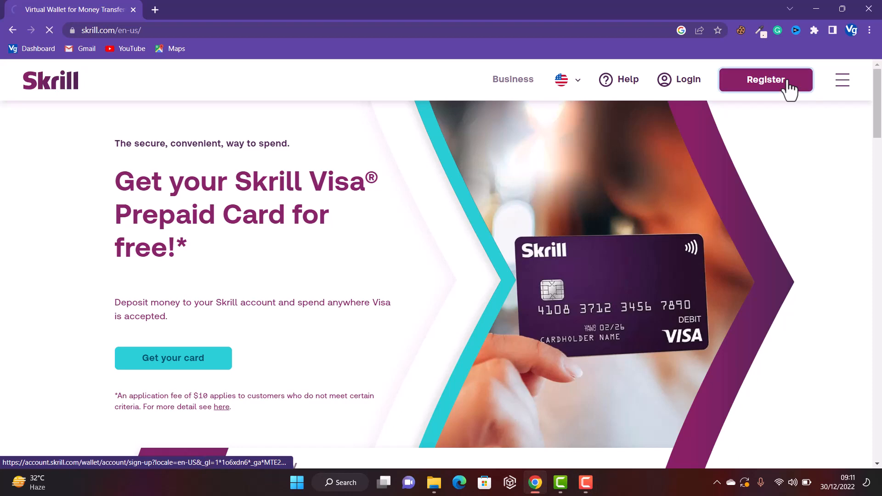
left_click(765, 79)
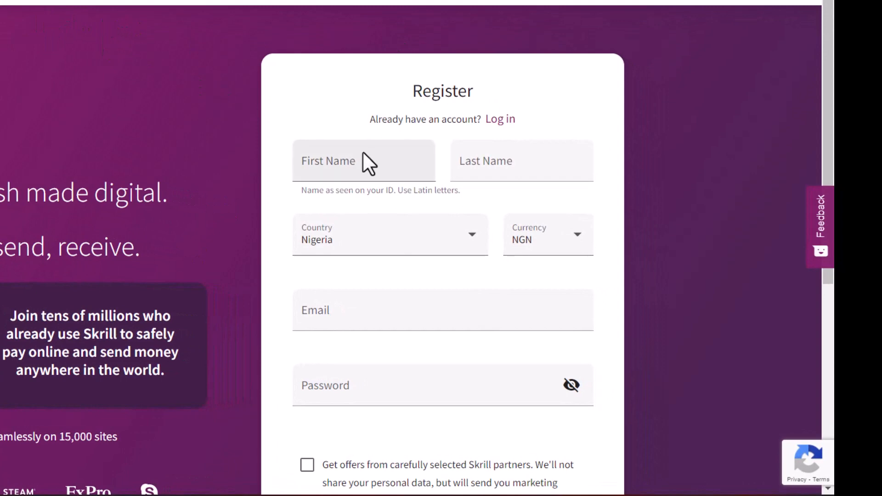
left_click(361, 163)
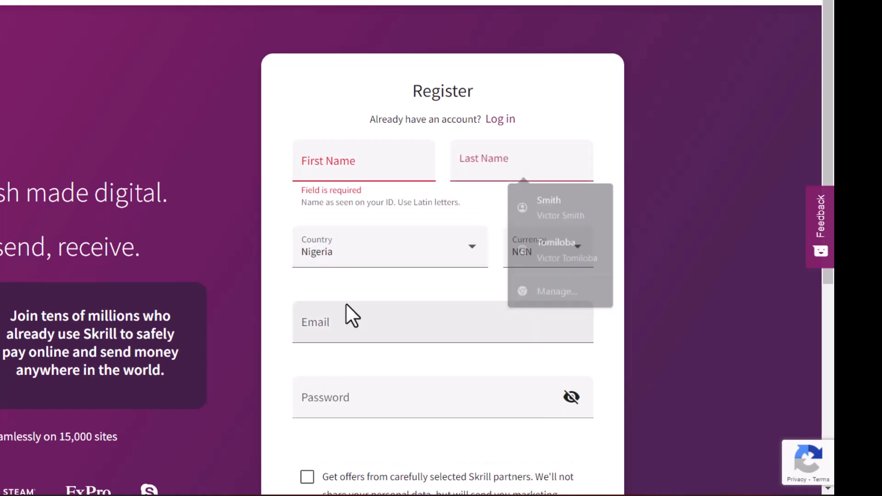
scroll("down", 3)
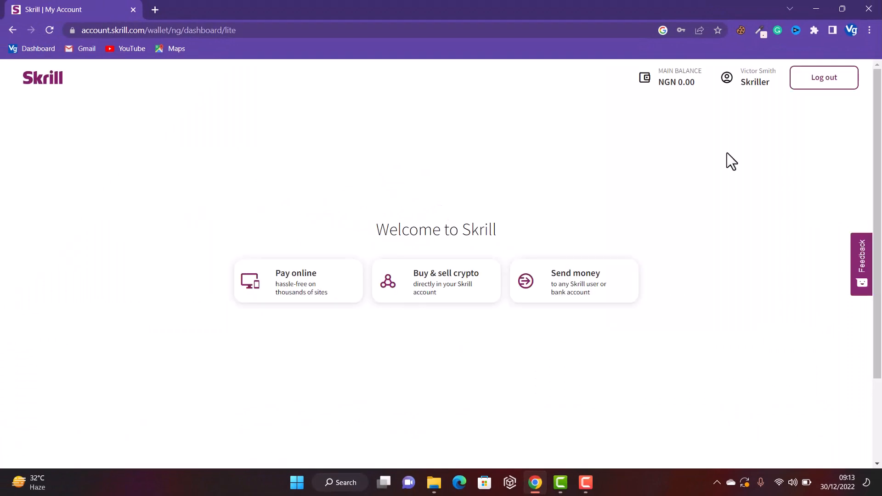
mouse_move(439, 315)
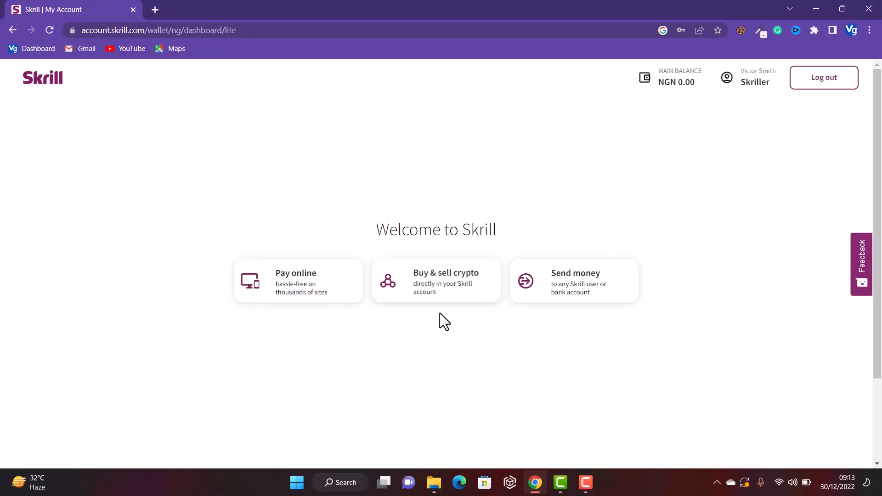
Via Send money and Get Started, submit address, city, postal code, birth date and phone.
left_click(574, 281)
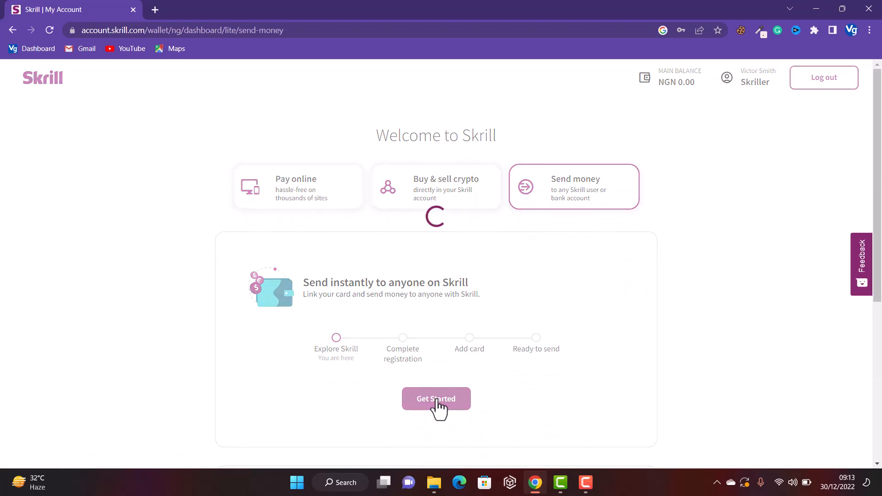
left_click(436, 399)
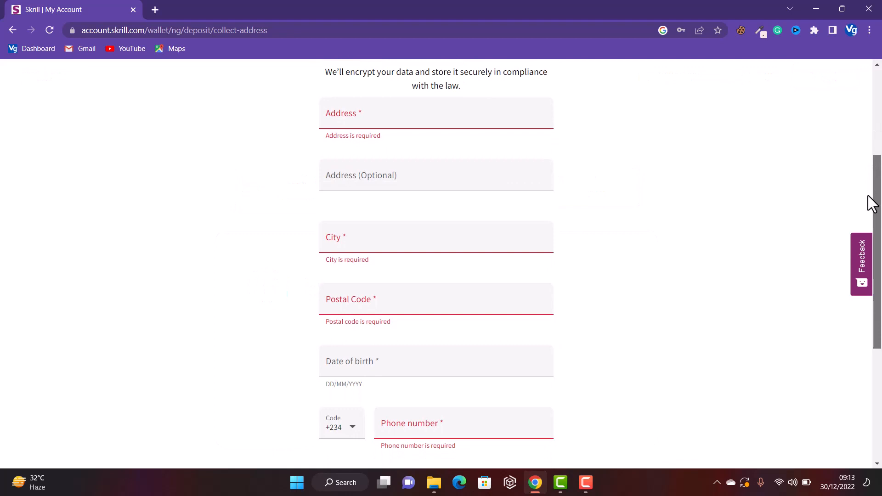
scroll("down", 3)
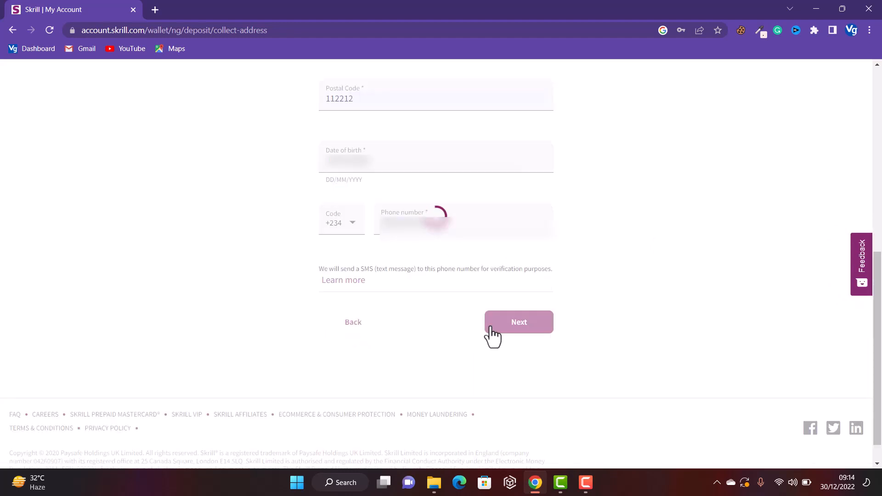
left_click(519, 322)
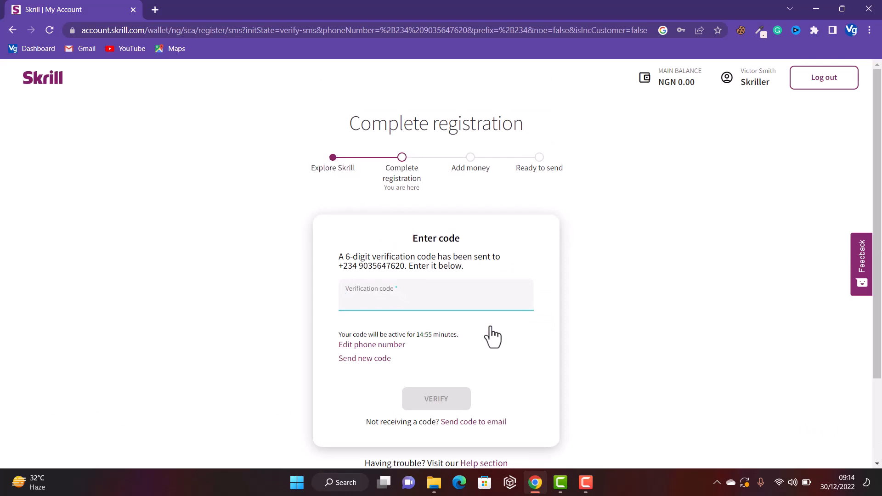
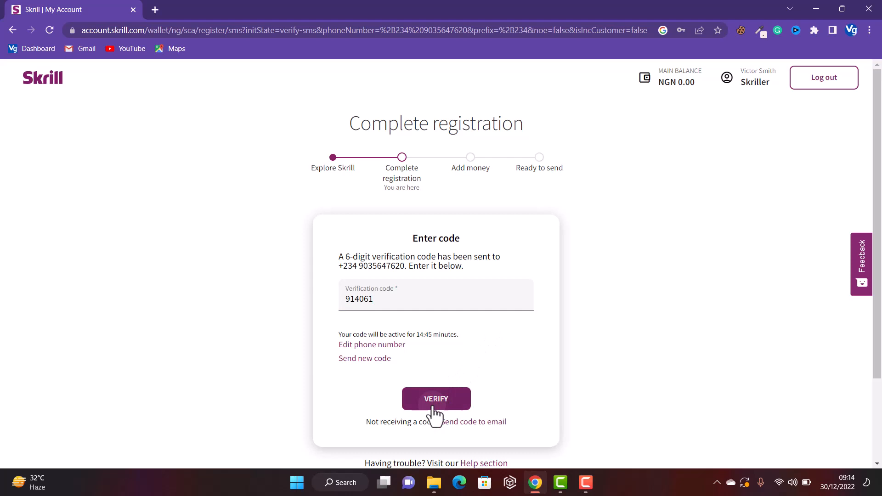
left_click(436, 398)
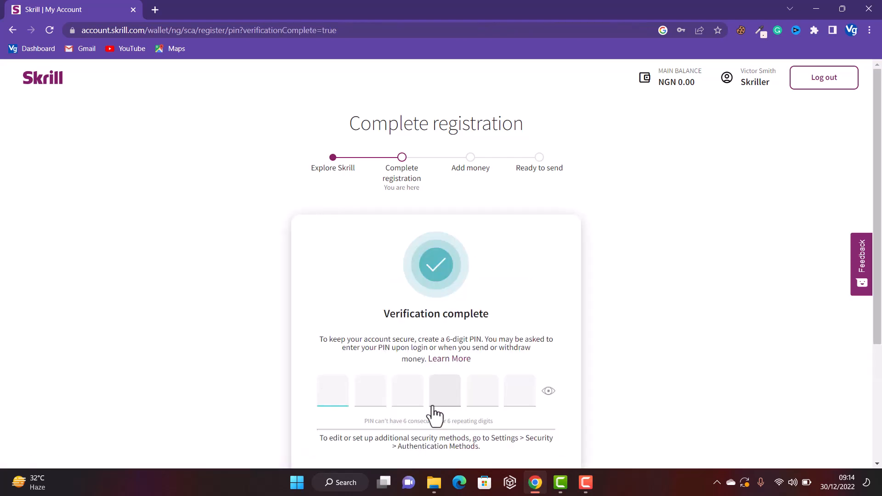
left_click(436, 388)
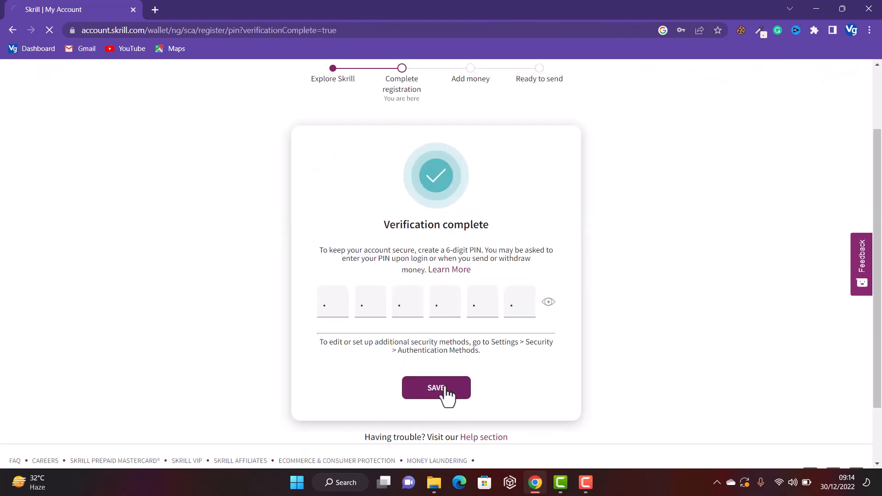
left_click(436, 388)
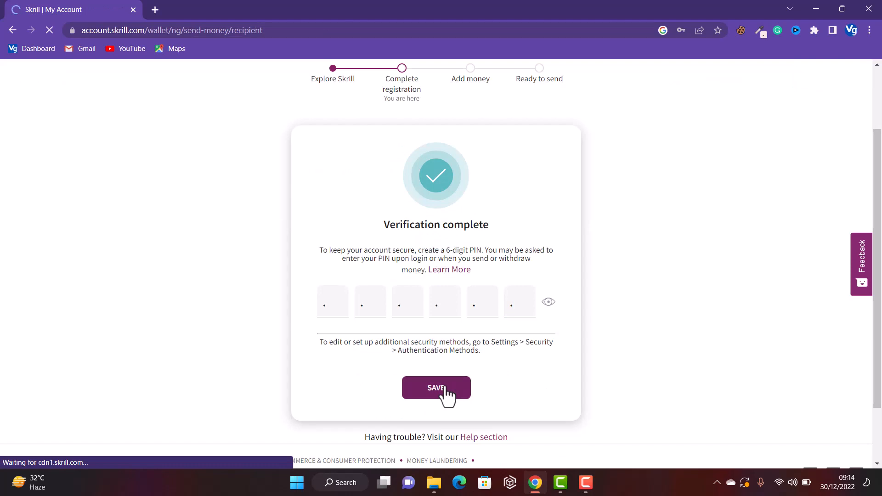
left_click(436, 387)
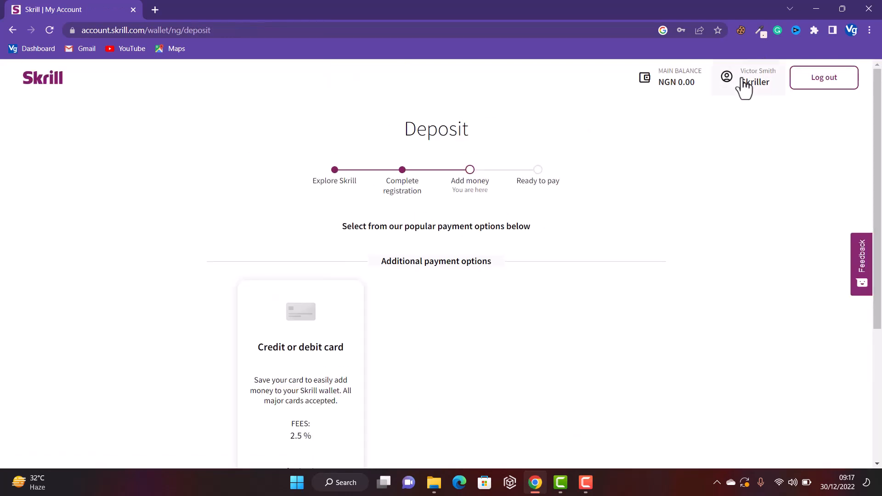
Go to the account Settings page from the profile menu.
left_click(757, 77)
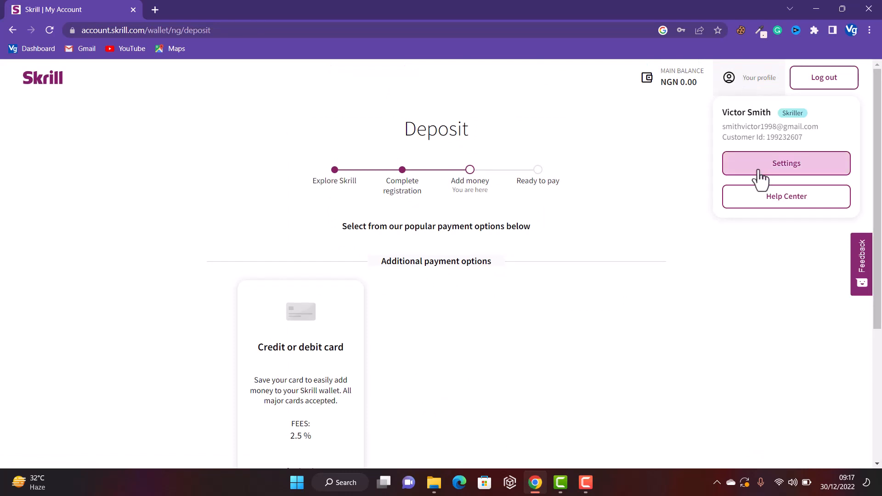
left_click(786, 163)
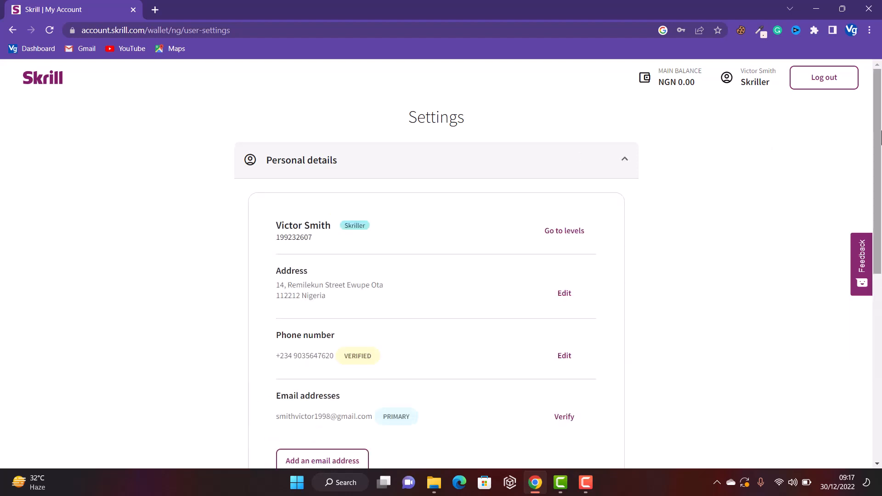
scroll("down", 3)
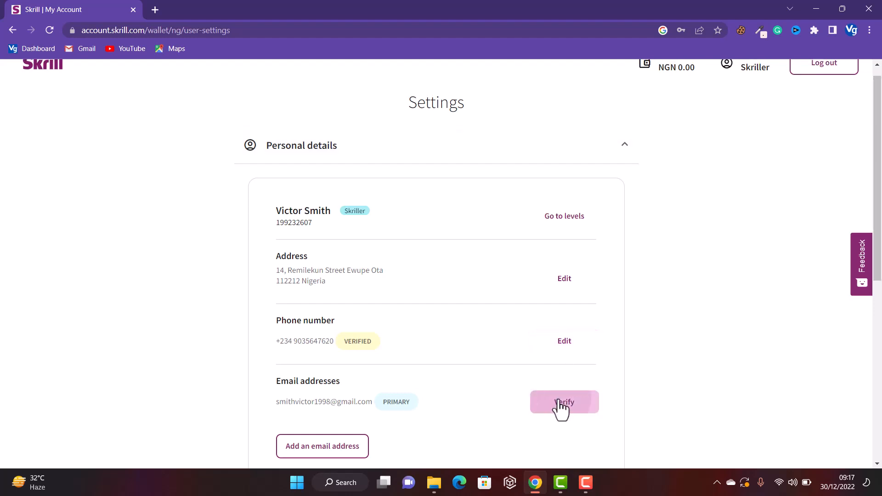
Verify the primary email address with its 6-digit code and continue past the success message.
left_click(565, 402)
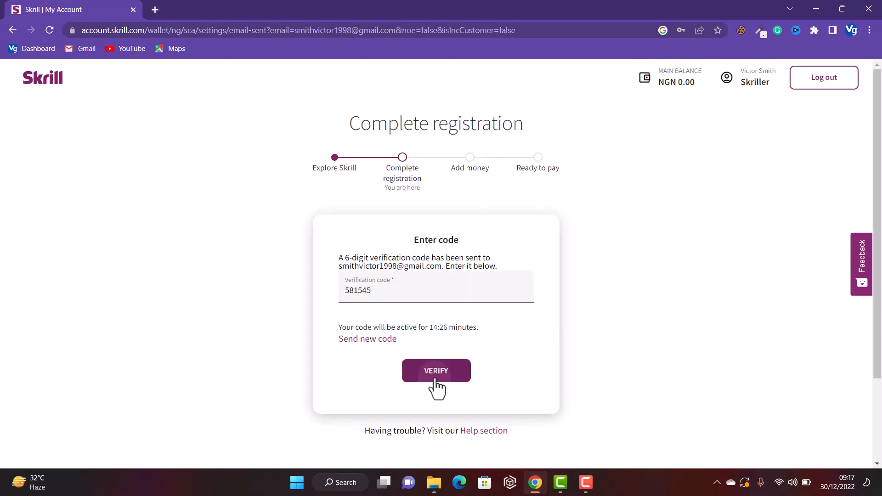
left_click(436, 371)
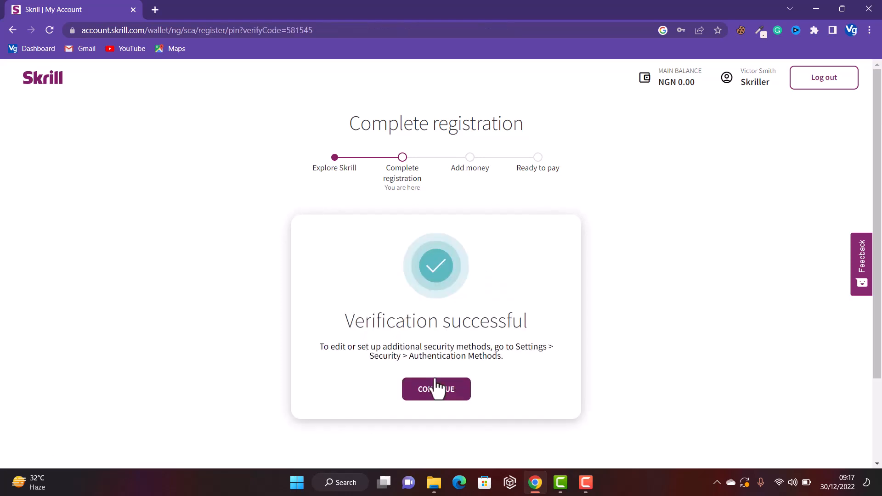
left_click(436, 389)
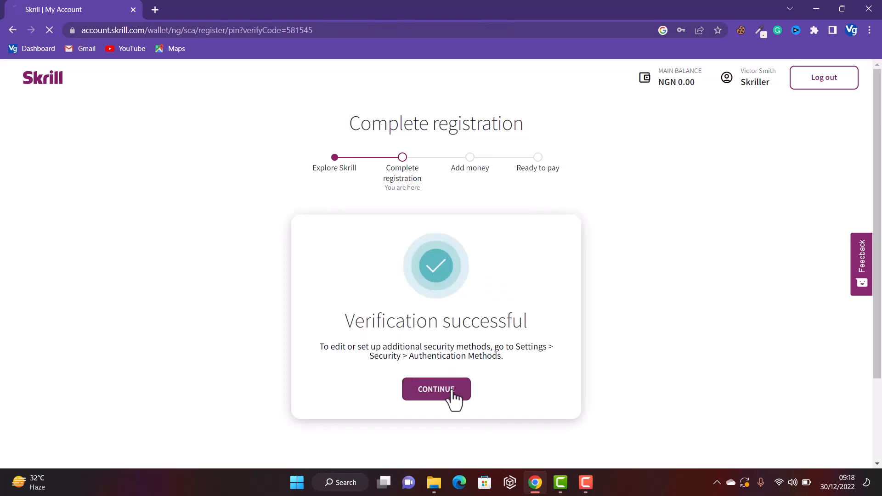
left_click(436, 389)
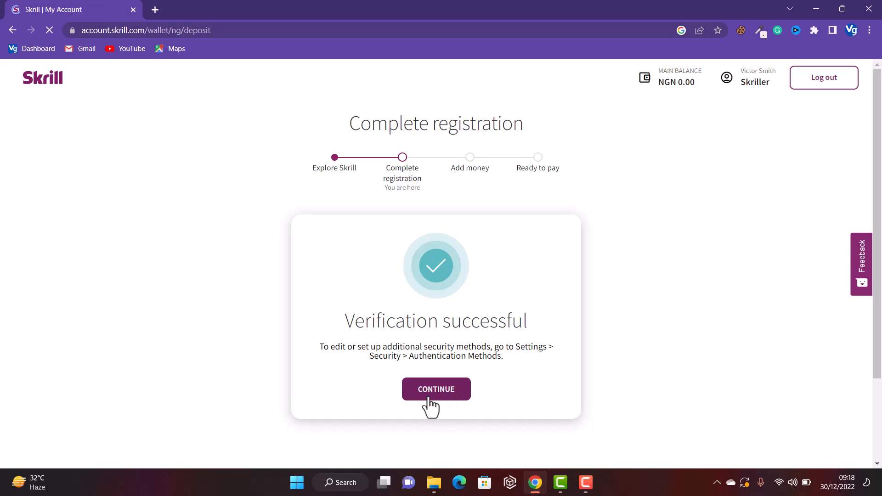
left_click(436, 389)
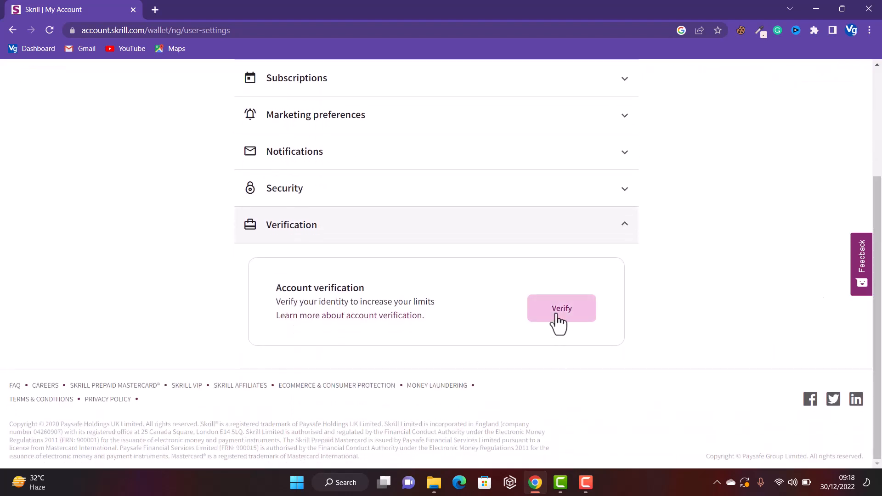
From Settings > Verification, go to Deposit and choose Deposit now under Credit or debit card.
left_click(561, 308)
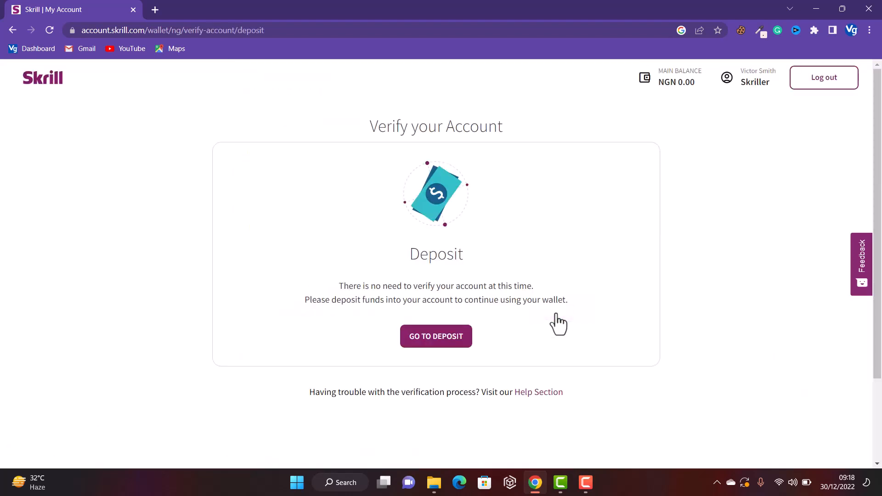
left_click(436, 336)
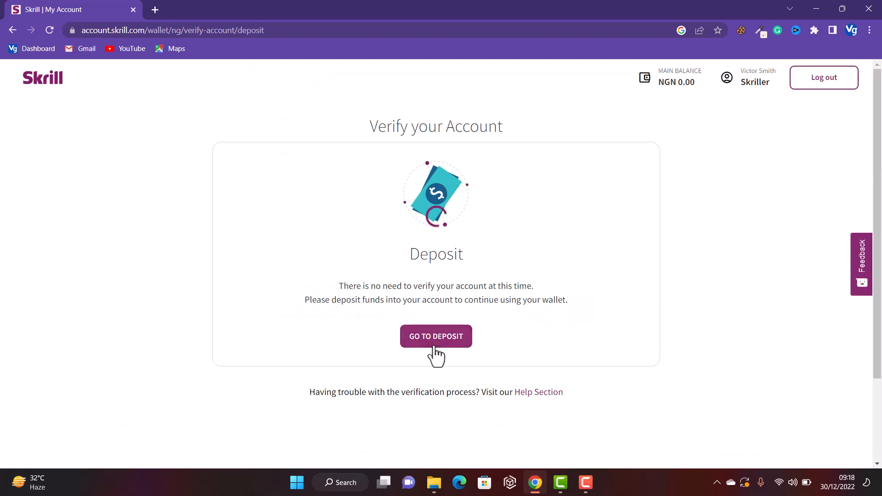
left_click(436, 336)
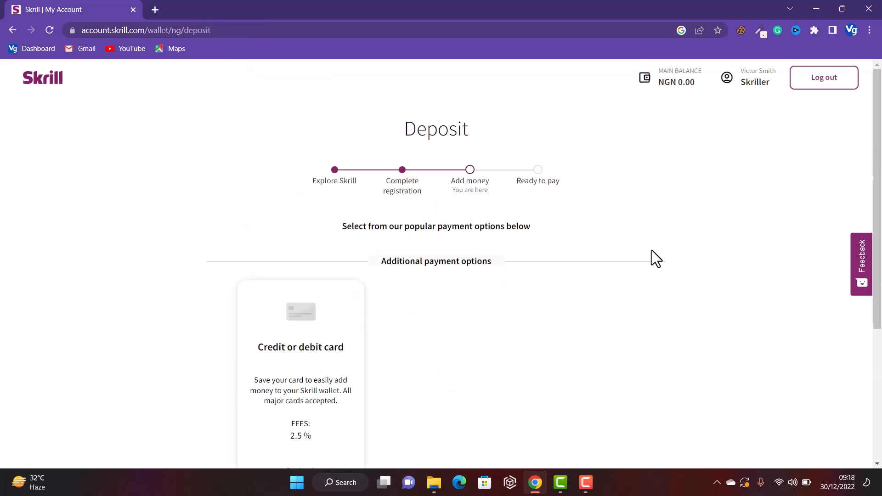
scroll("down", 3)
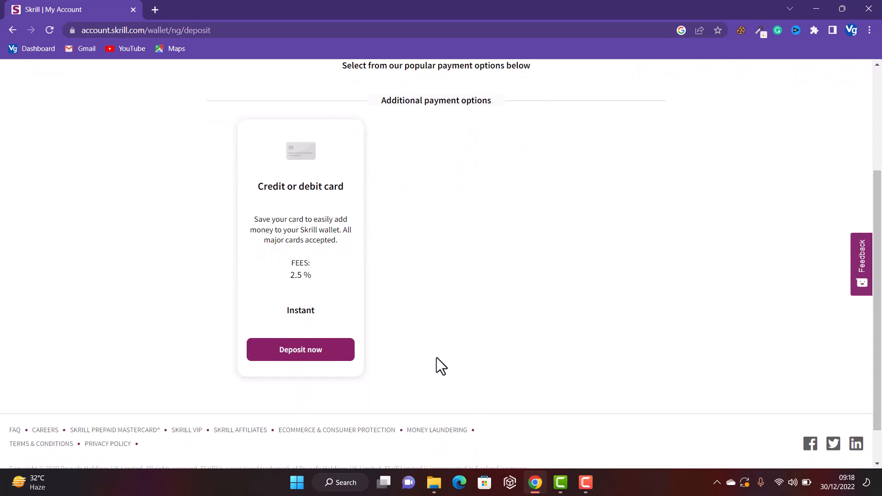
left_click(300, 349)
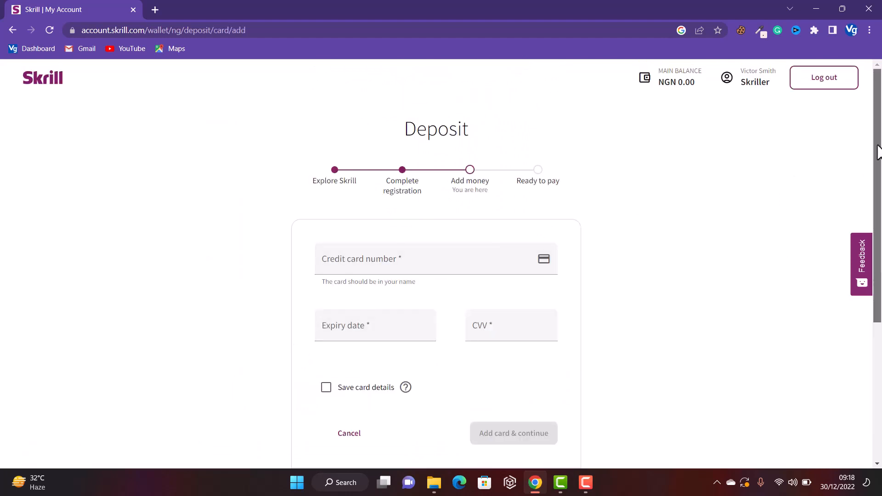
scroll("down", 3)
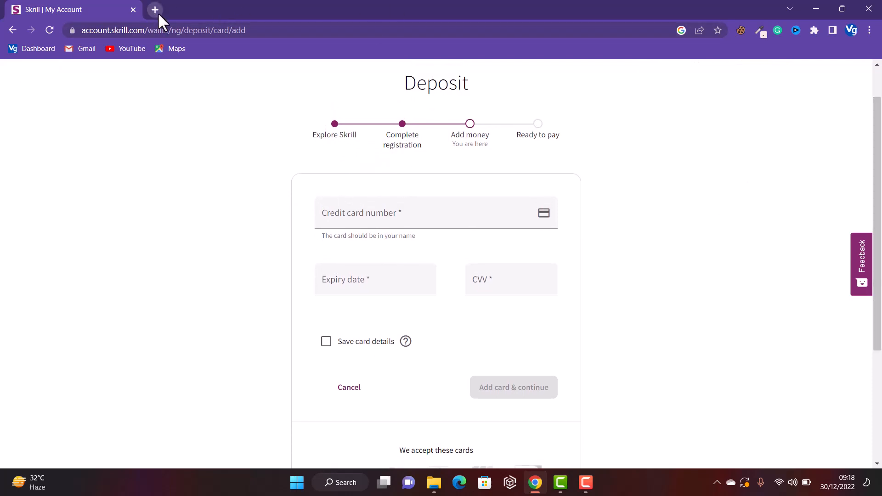
Copy the Geegpay virtual card ending 5919 into Skrill's card form and save it.
left_click(155, 10)
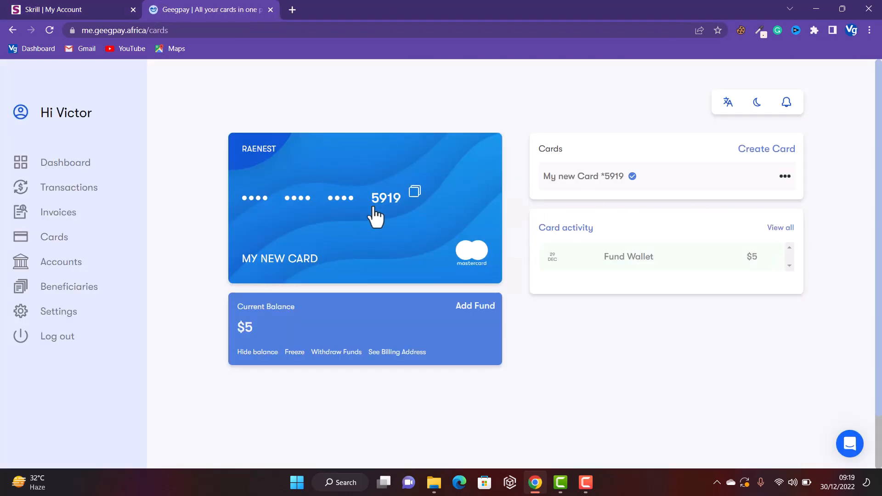
left_click(60, 10)
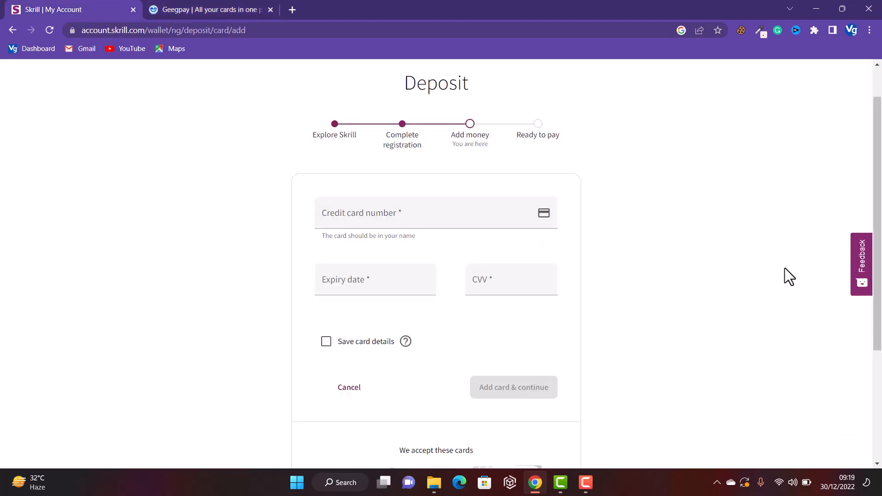
scroll("down", 3)
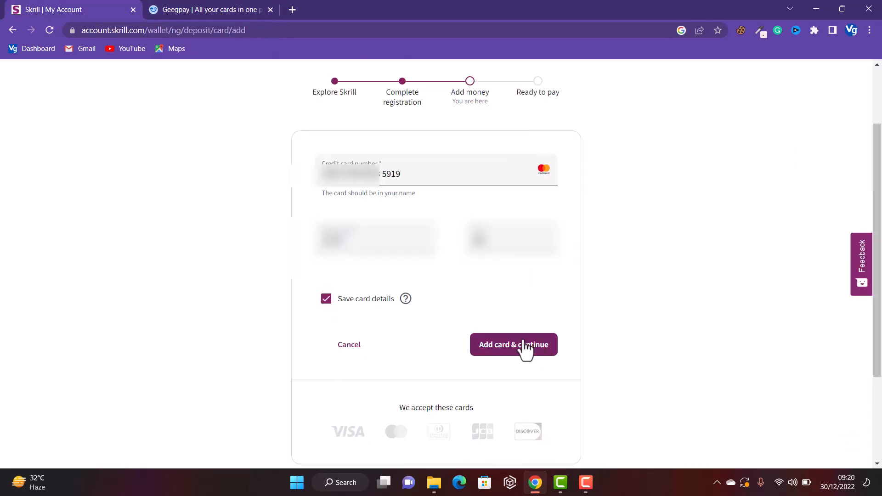
left_click(514, 345)
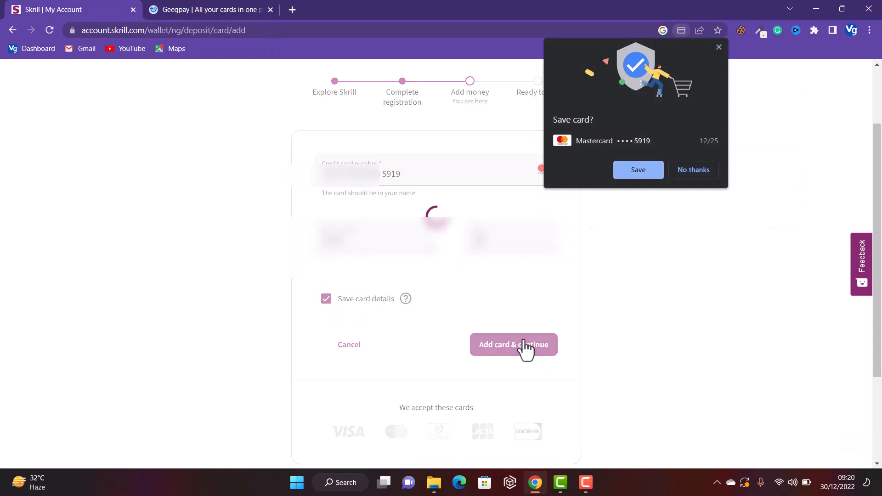
left_click(513, 345)
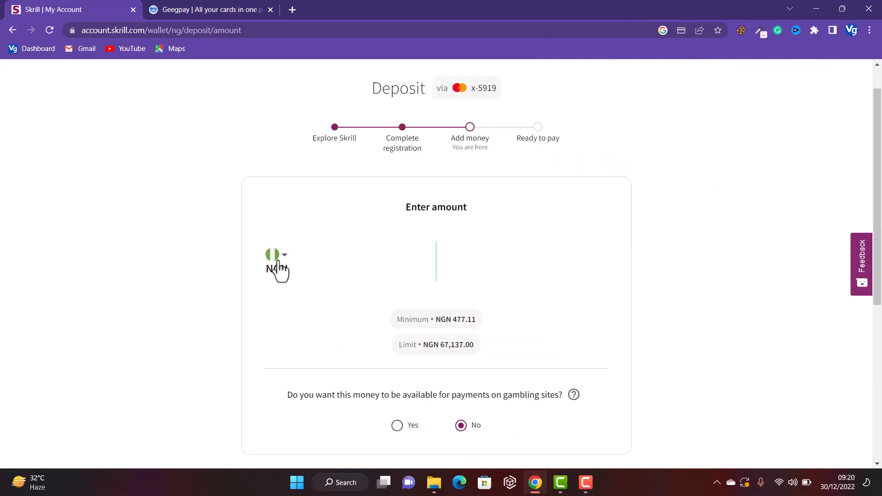
Enter a 2 USD card deposit, keeping No for gambling, and proceed to review.
left_click(275, 254)
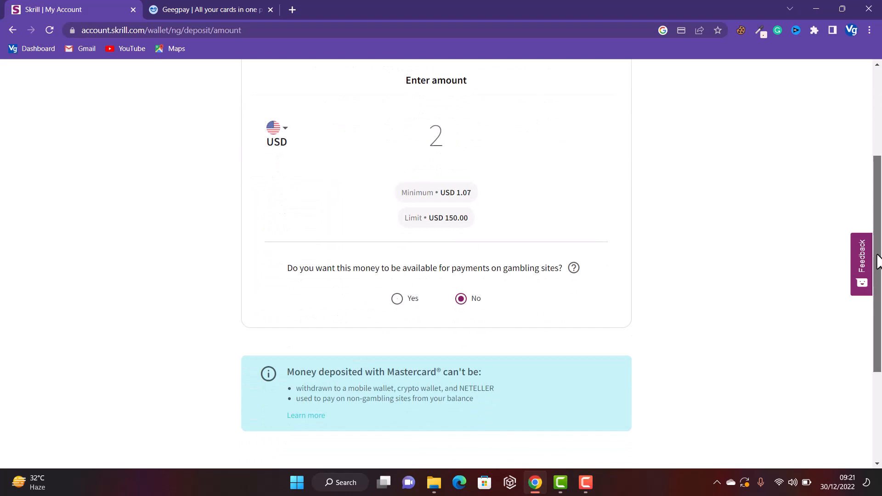
scroll("down", 3)
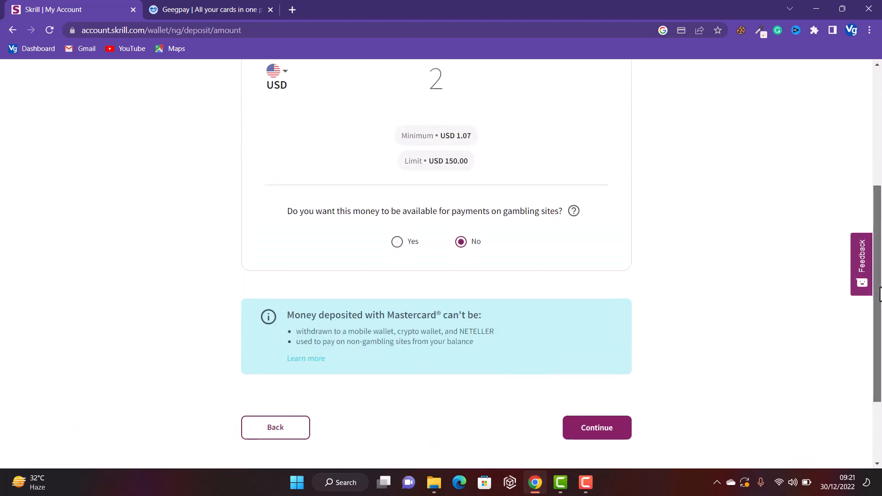
left_click(597, 428)
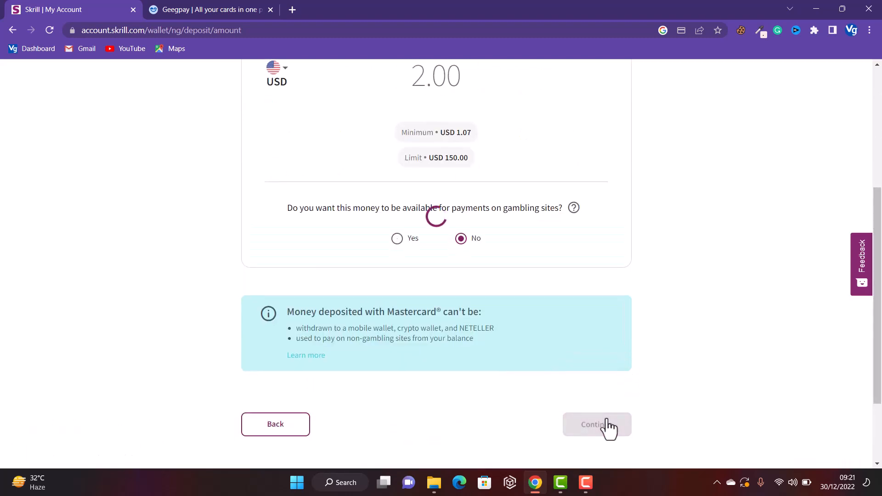
left_click(597, 424)
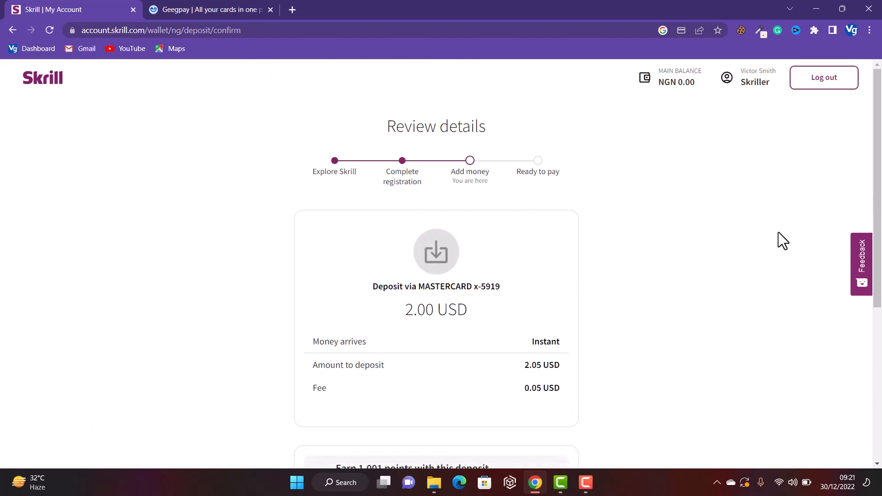
Confirm the 2.00 USD deposit (0.05 USD fee, 2.05 USD total) and return to the dashboard.
scroll("down", 3)
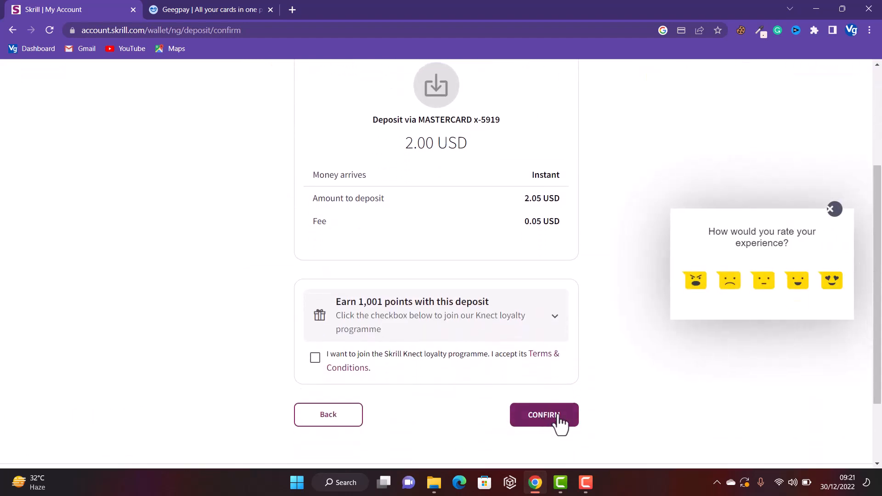
left_click(544, 415)
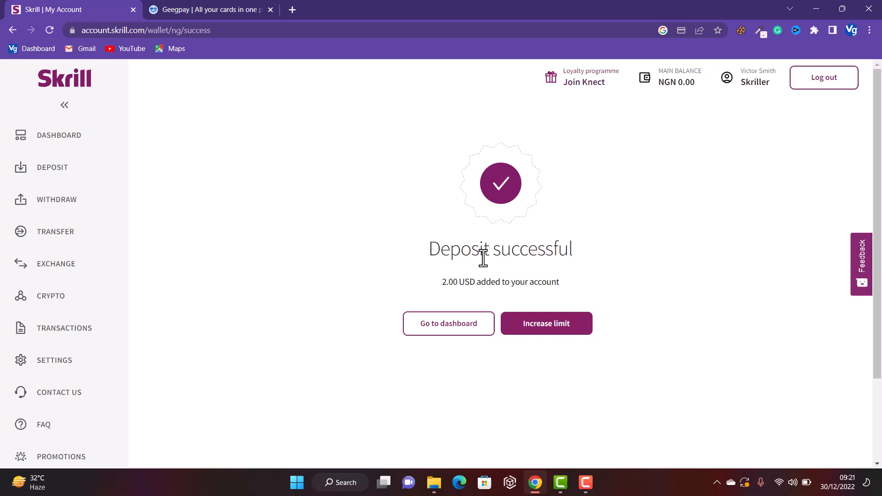
left_click(449, 324)
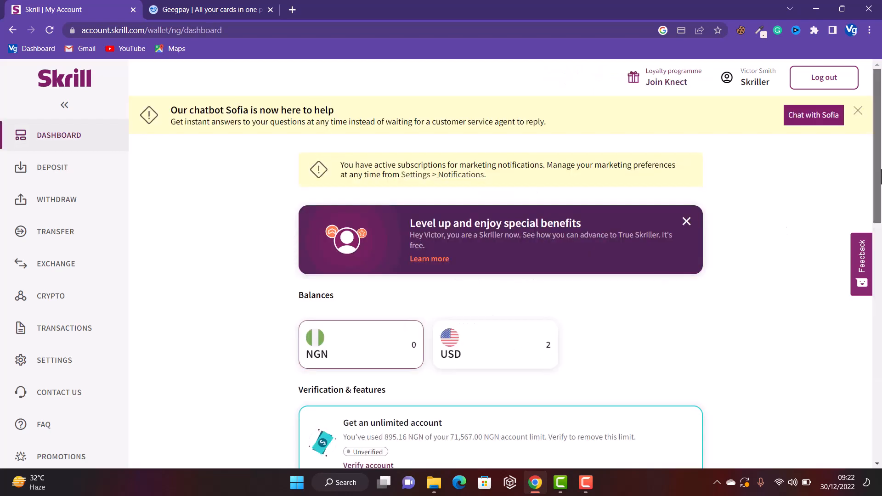
Choose Verify account under Get an unlimited account on the dashboard.
scroll("down", 3)
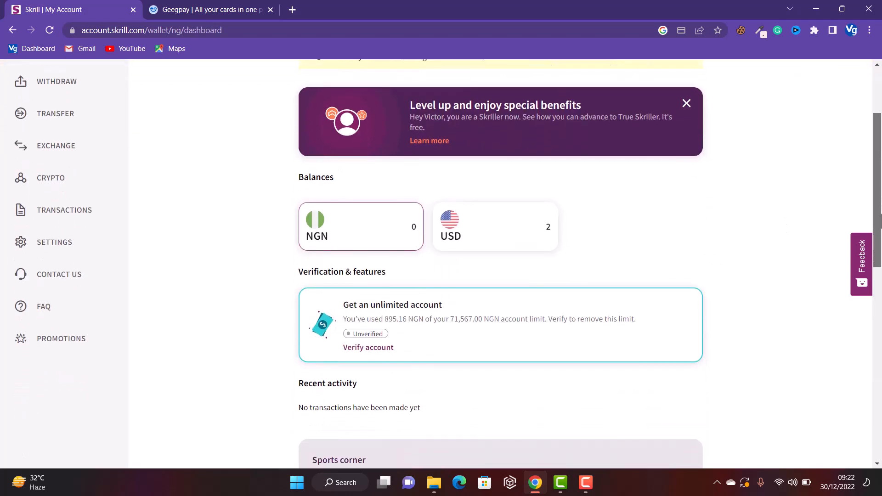
left_click(368, 347)
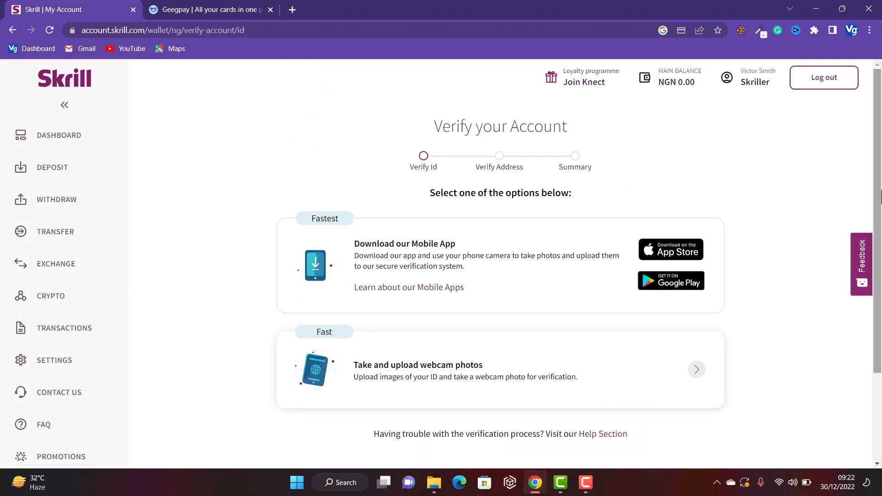
Continue from the Documents Submitted page to the Verify Address step.
scroll("down", 3)
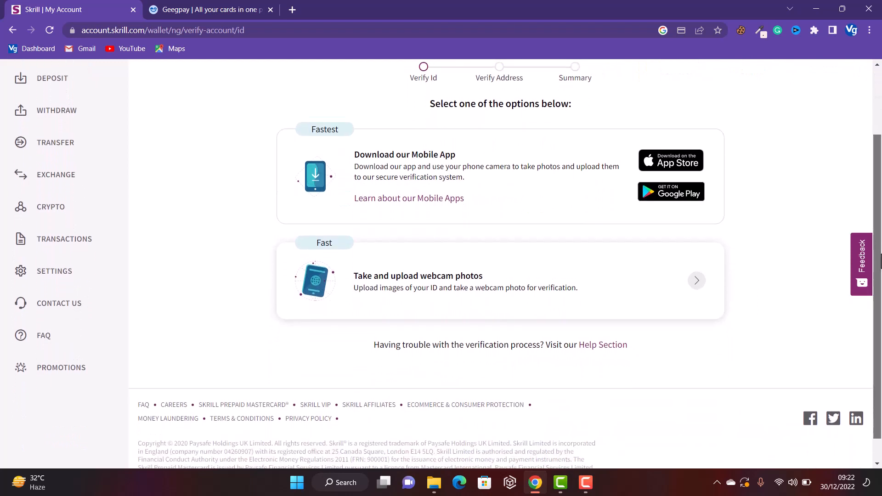
scroll("down", 3)
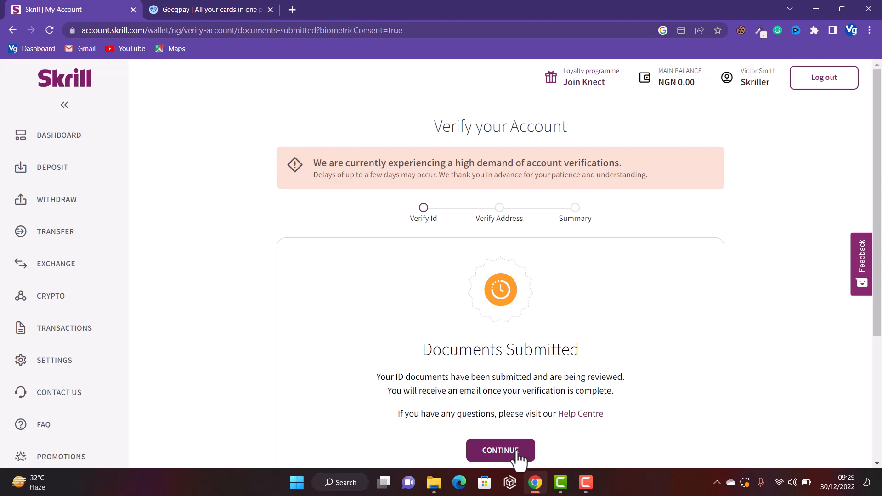
left_click(500, 450)
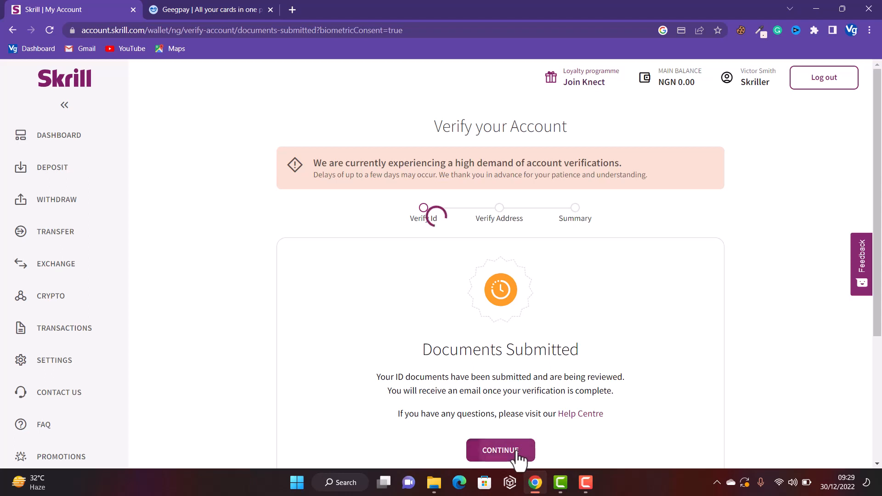
left_click(501, 450)
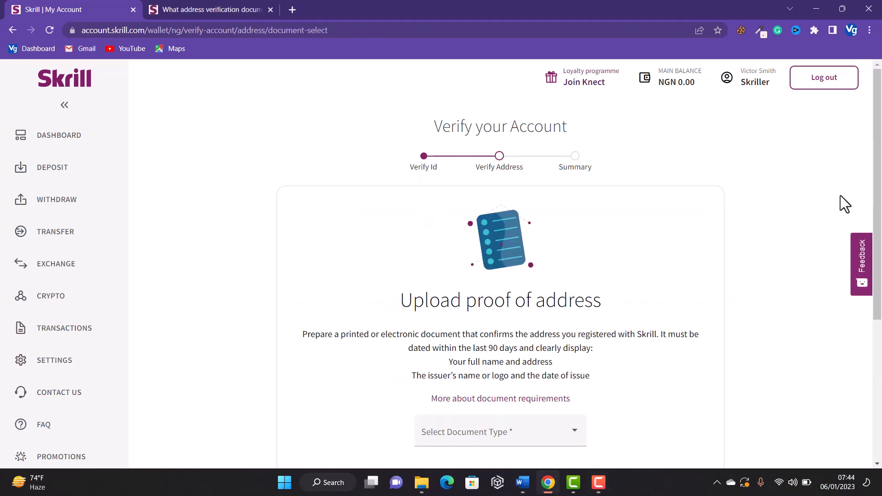
Pick Bank statement from the Select Document Type dropdown for proof of address.
scroll("down", 3)
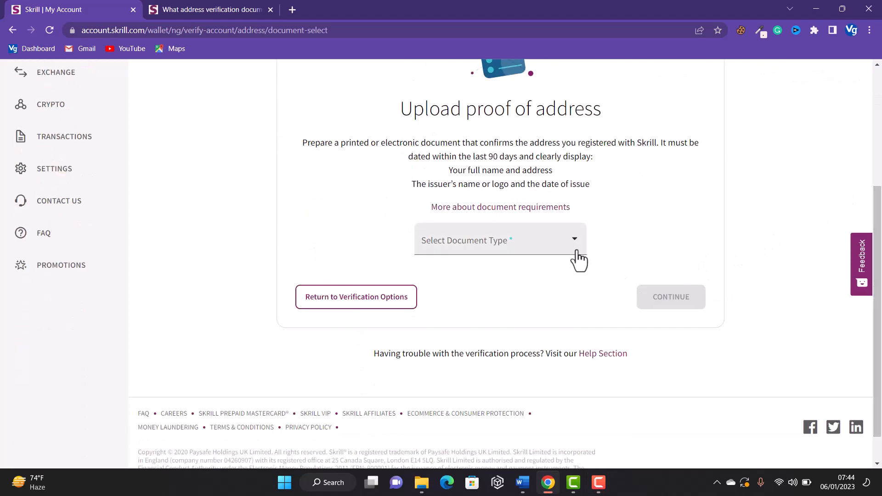
left_click(500, 240)
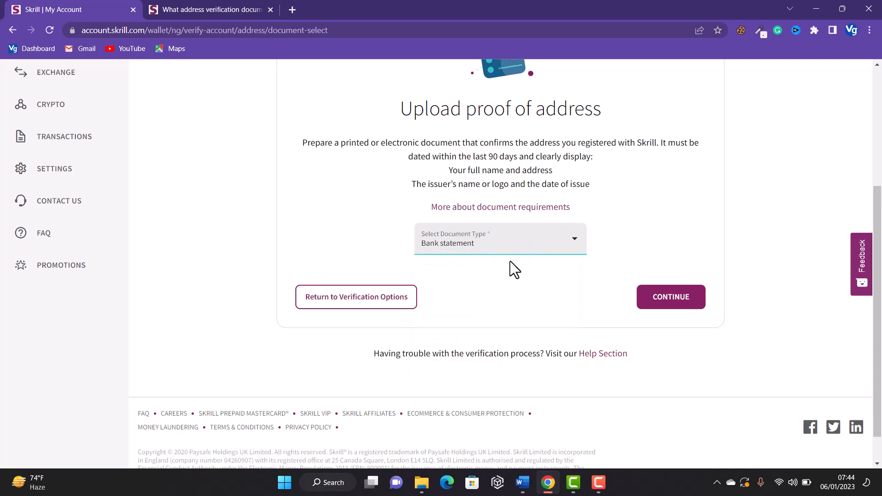
mouse_move(568, 256)
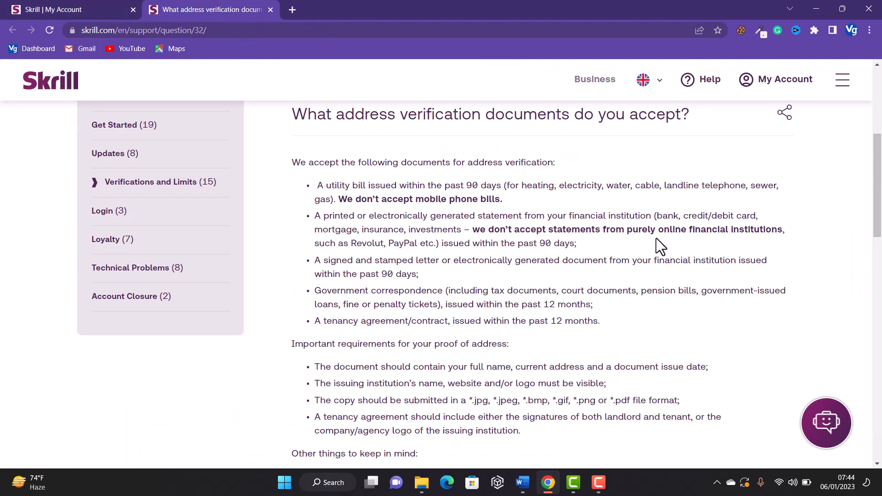
mouse_move(388, 245)
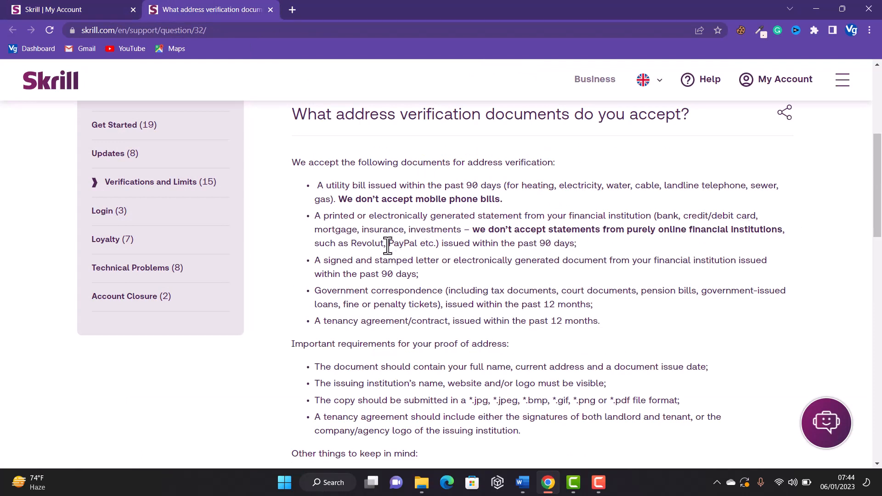
mouse_move(489, 243)
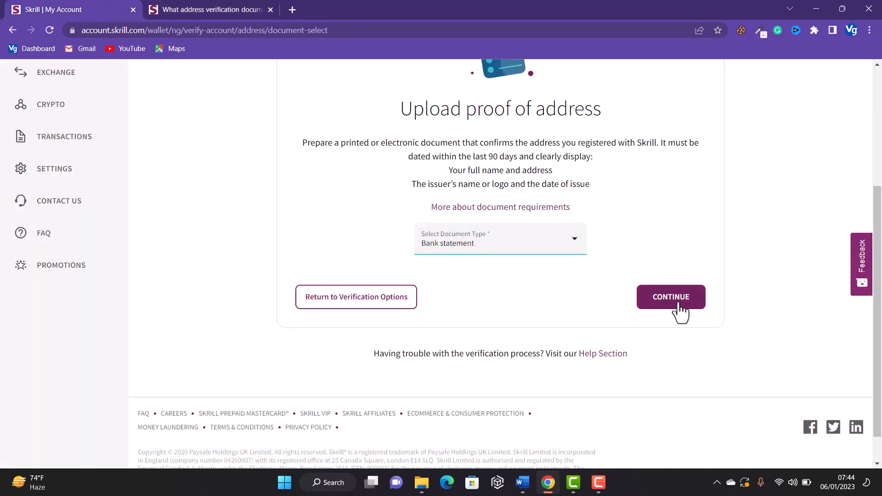
Upload the five-page bank statement and confirm it is complete and readable.
left_click(671, 296)
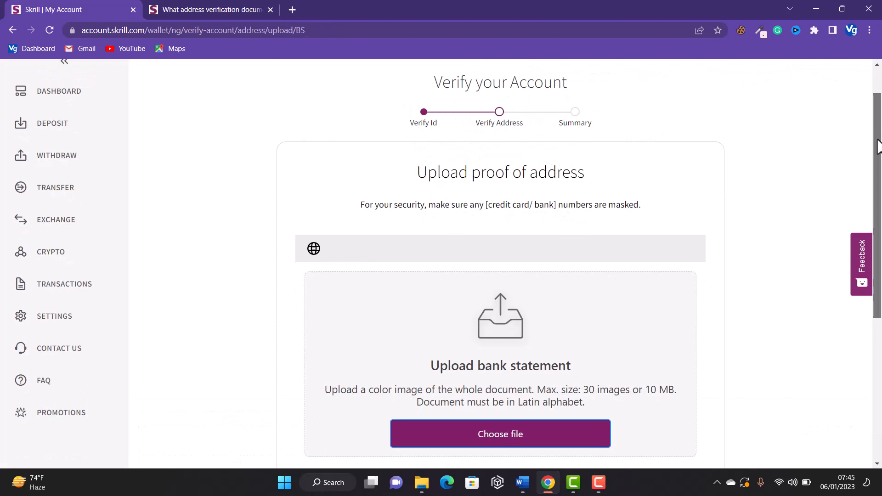
scroll("down", 3)
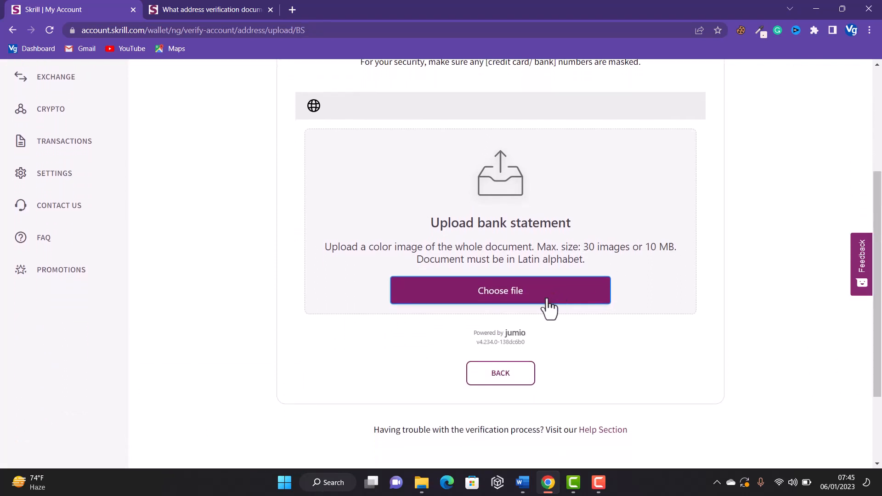
left_click(501, 290)
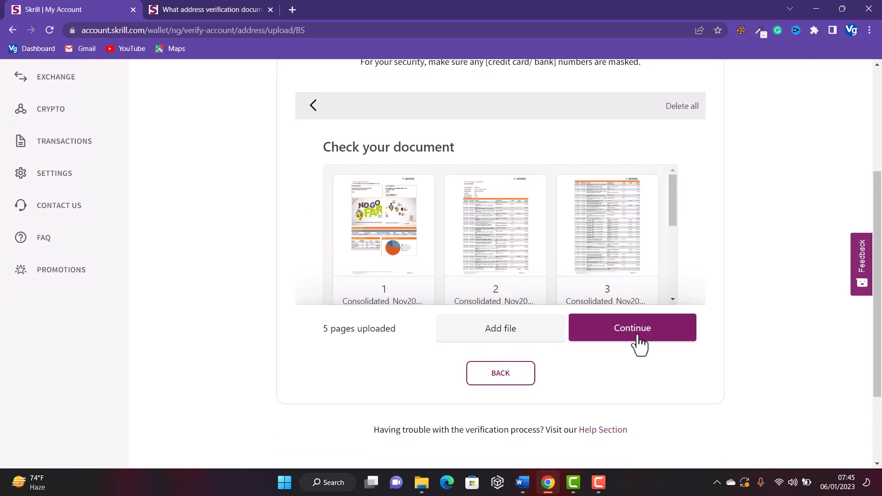
left_click(632, 327)
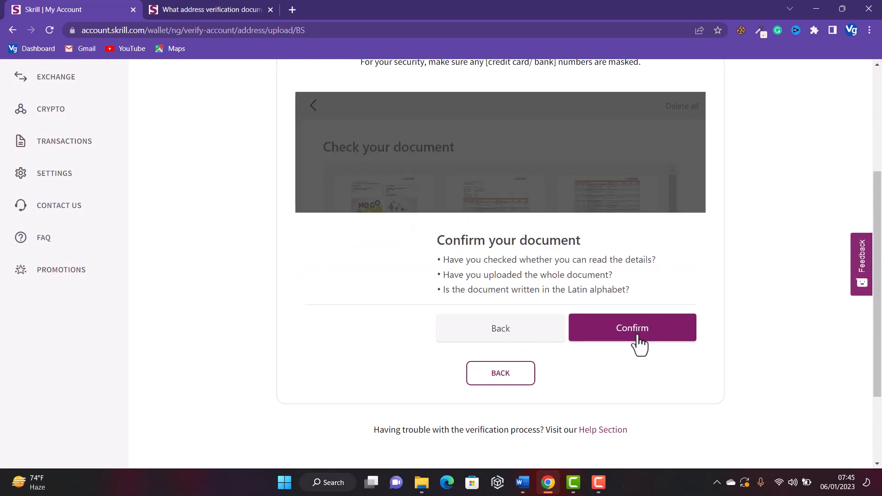
left_click(632, 328)
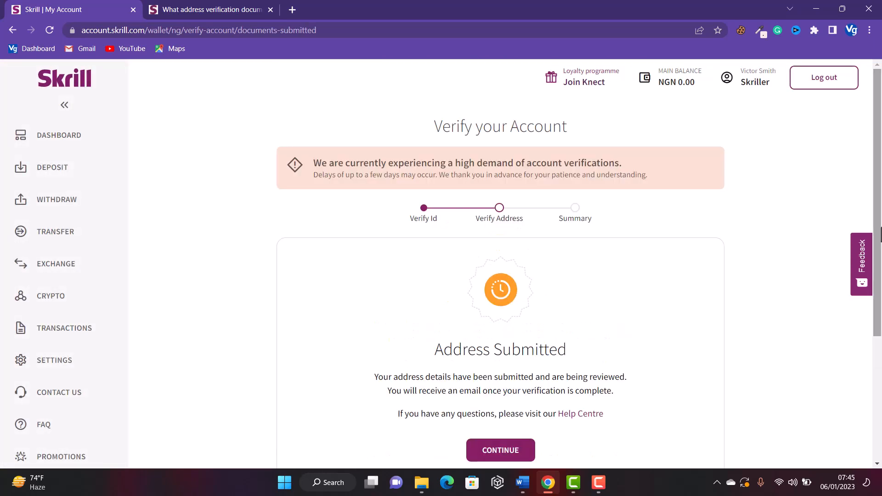
Move past the address-submitted notice to the verification Summary.
left_click(501, 450)
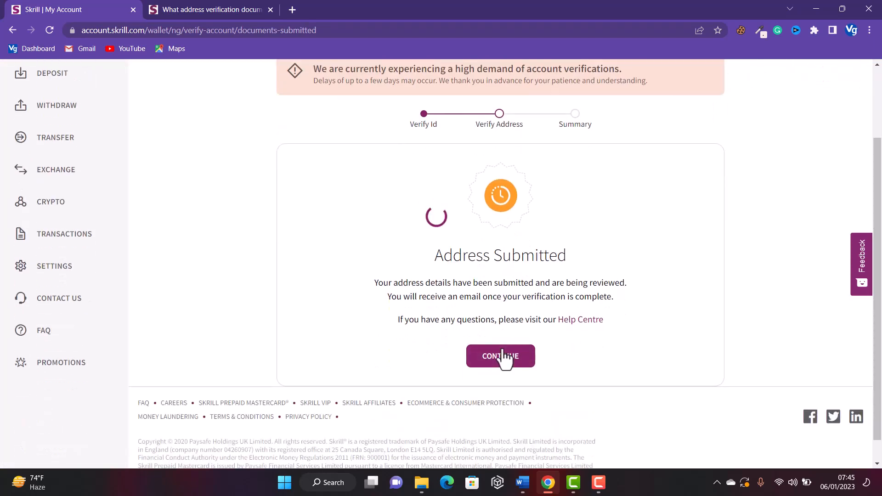
left_click(500, 356)
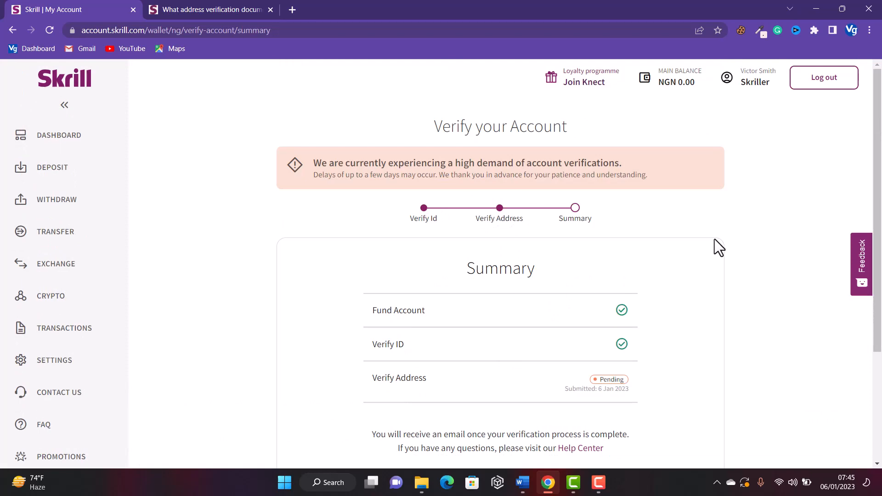
scroll("down", 3)
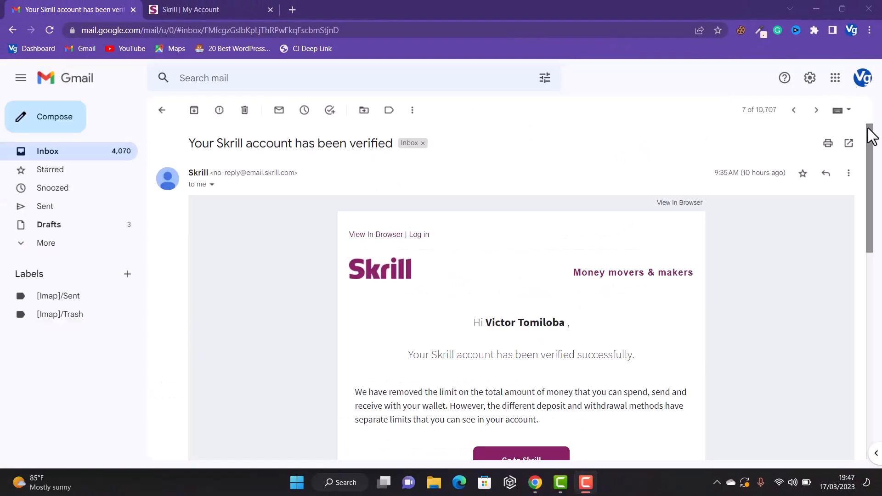
Read the 'Your Skrill account has been verified' email and follow Go to Skrill.
scroll("down", 3)
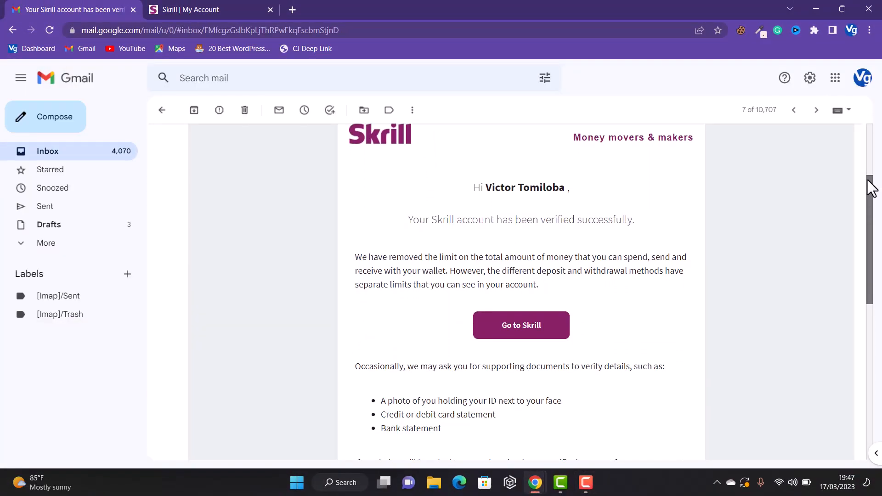
scroll("down", 3)
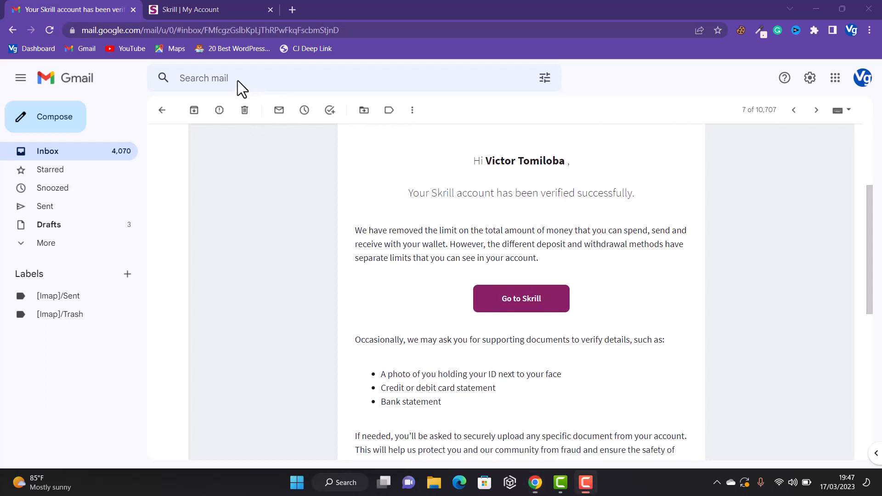
left_click(521, 298)
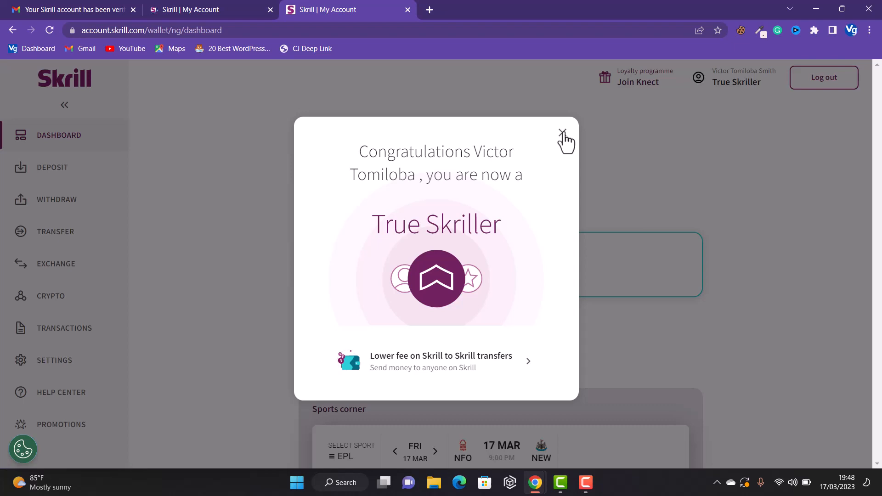
Close the True Skriller pop-up, view the profile's 2 USD balance, and explore Skrill levels.
left_click(565, 137)
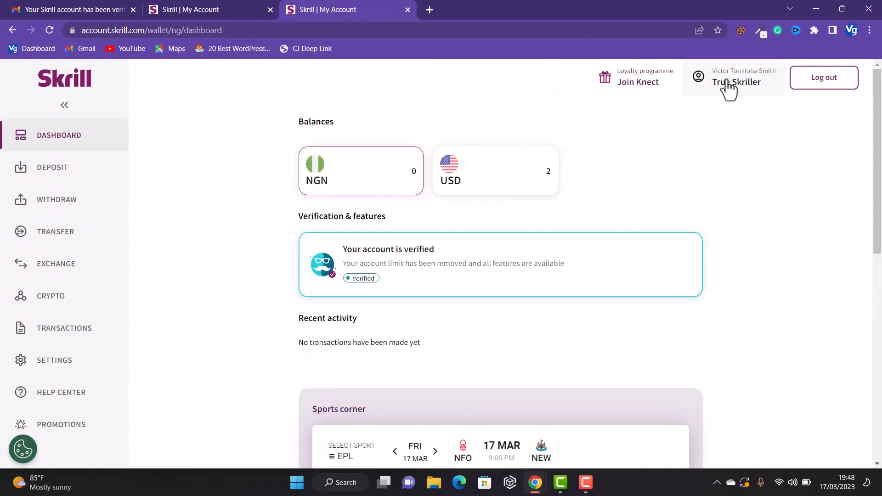
left_click(737, 78)
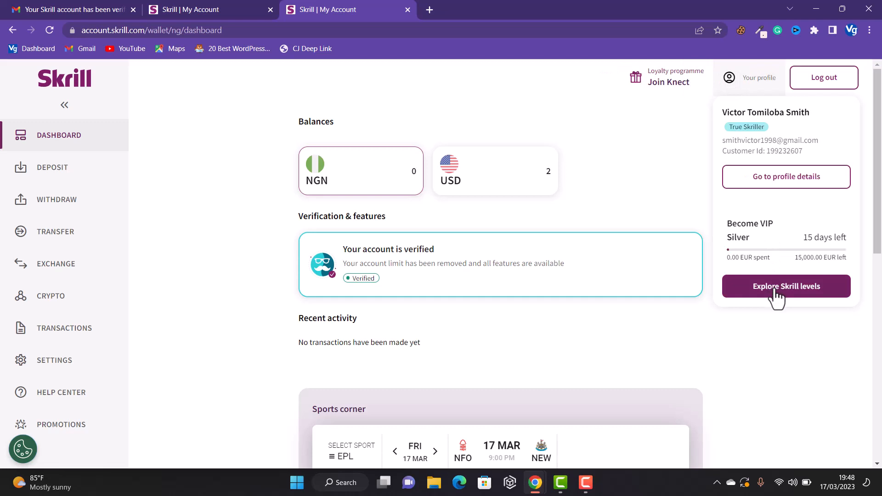
left_click(785, 287)
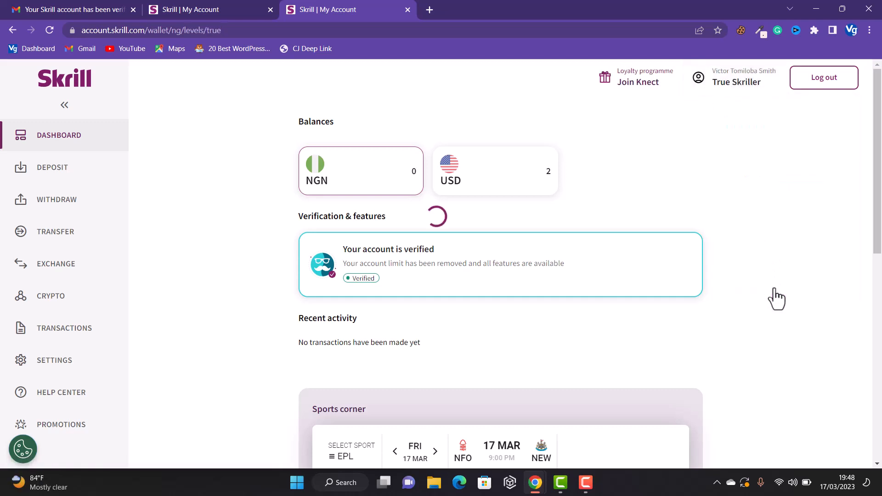